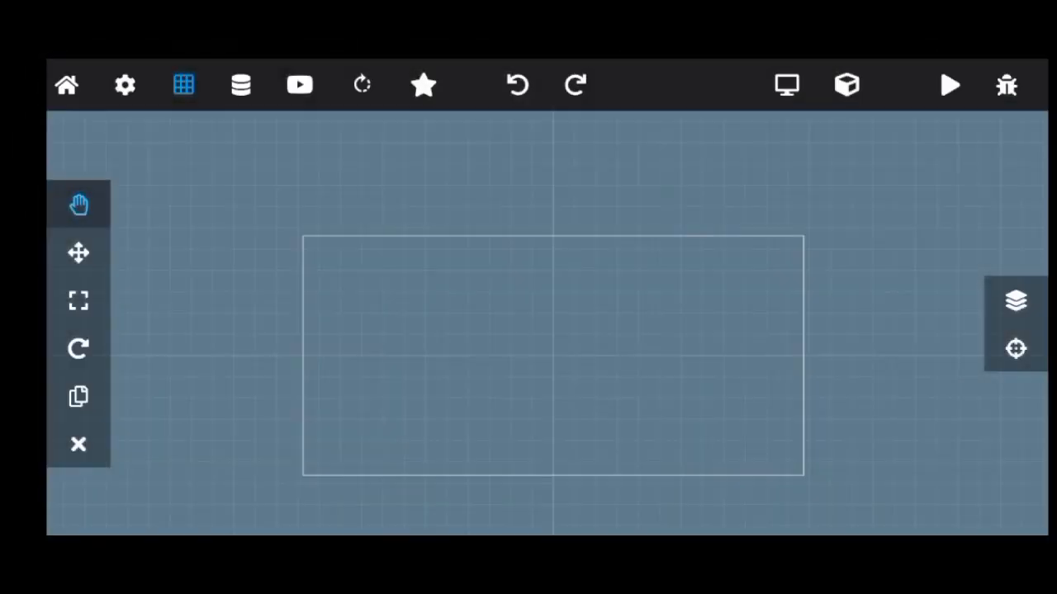
Add a new Sprite object to the scene and open its editor.
click(846, 86)
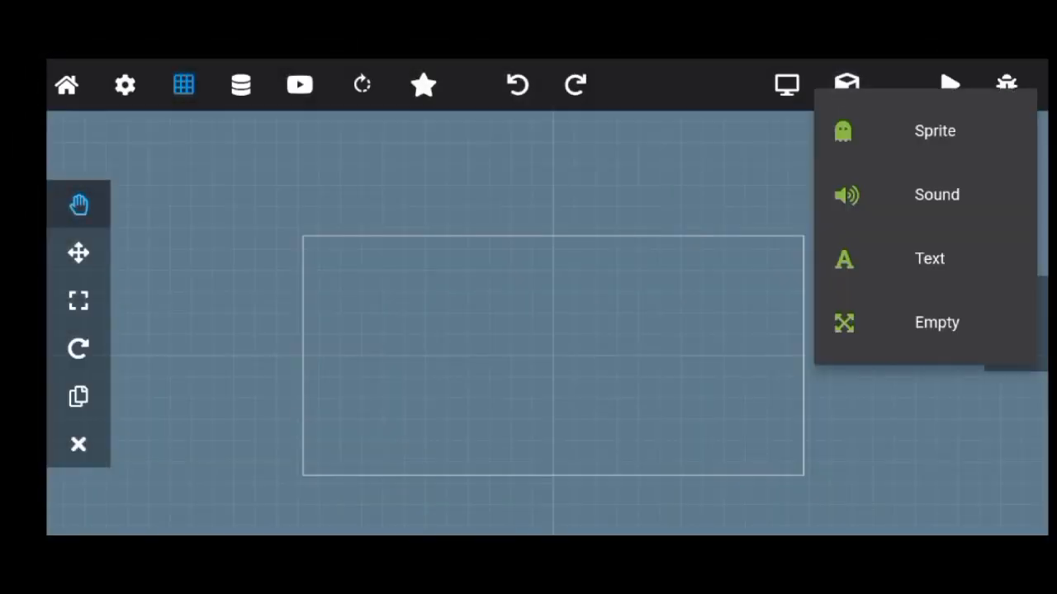
click(934, 131)
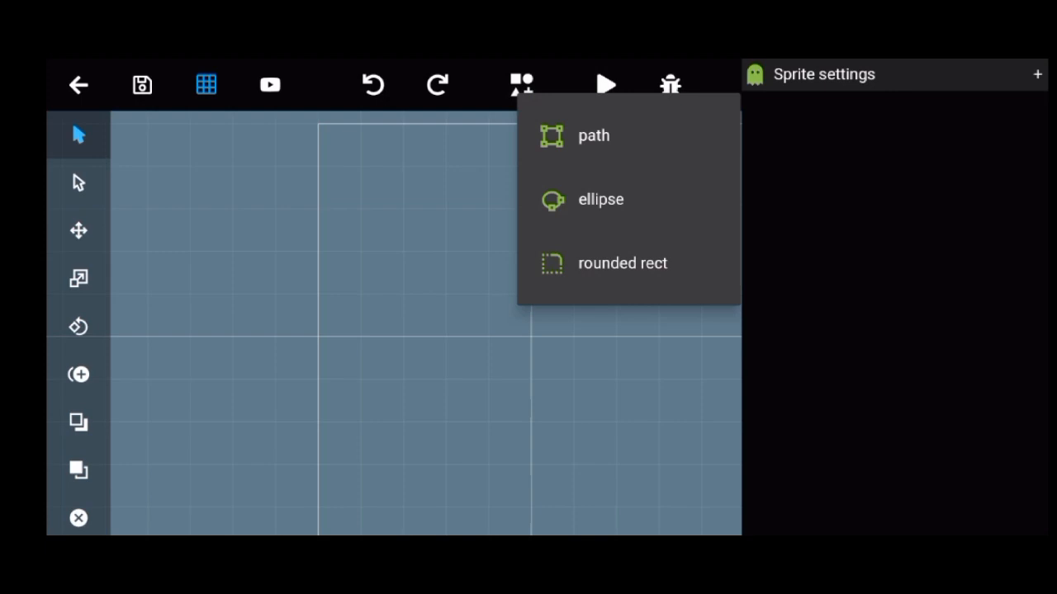
Add a white ellipse 240 units across at 160,160 with a thick outline.
click(601, 198)
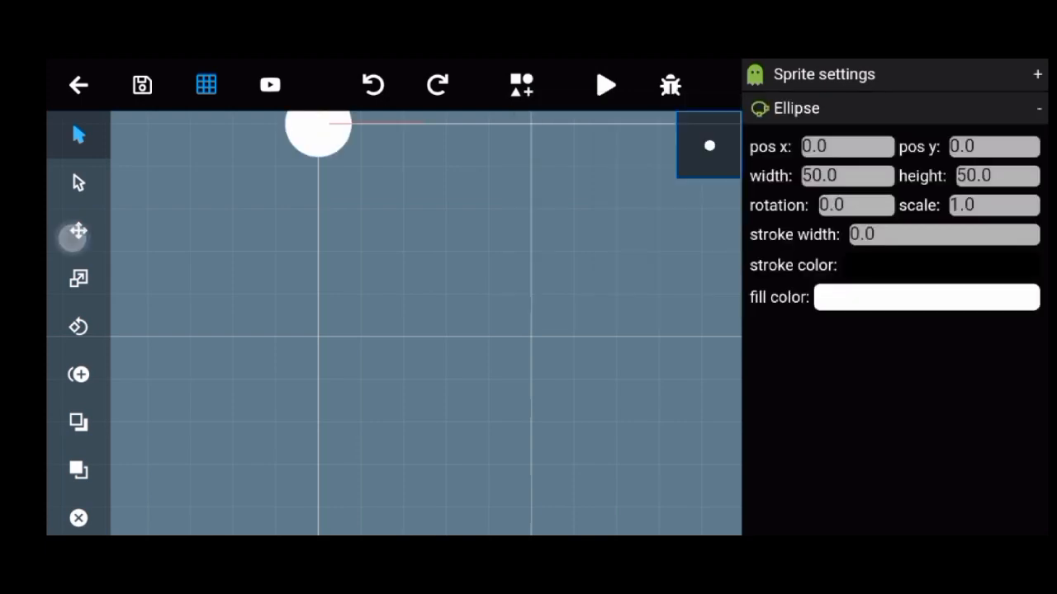
click(77, 231)
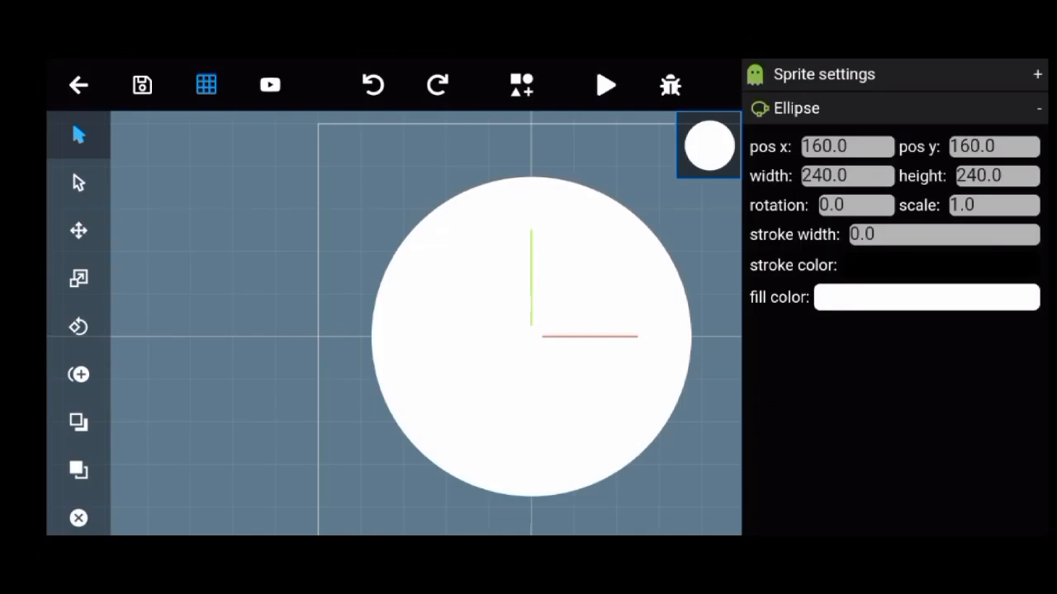
click(941, 234)
text(10)
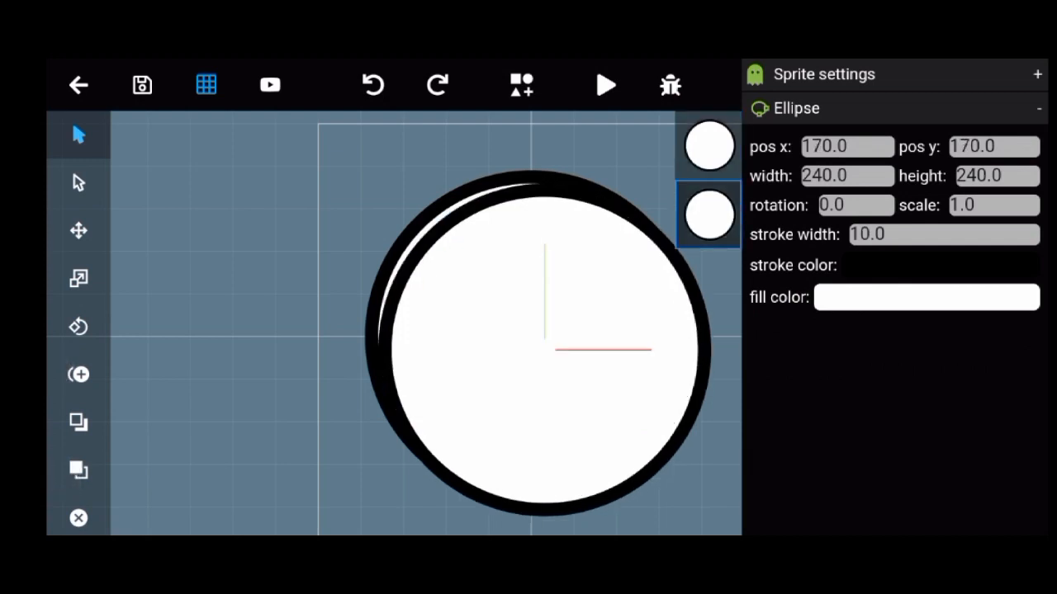
Resize the copied circle to 96 by 96 units.
click(78, 231)
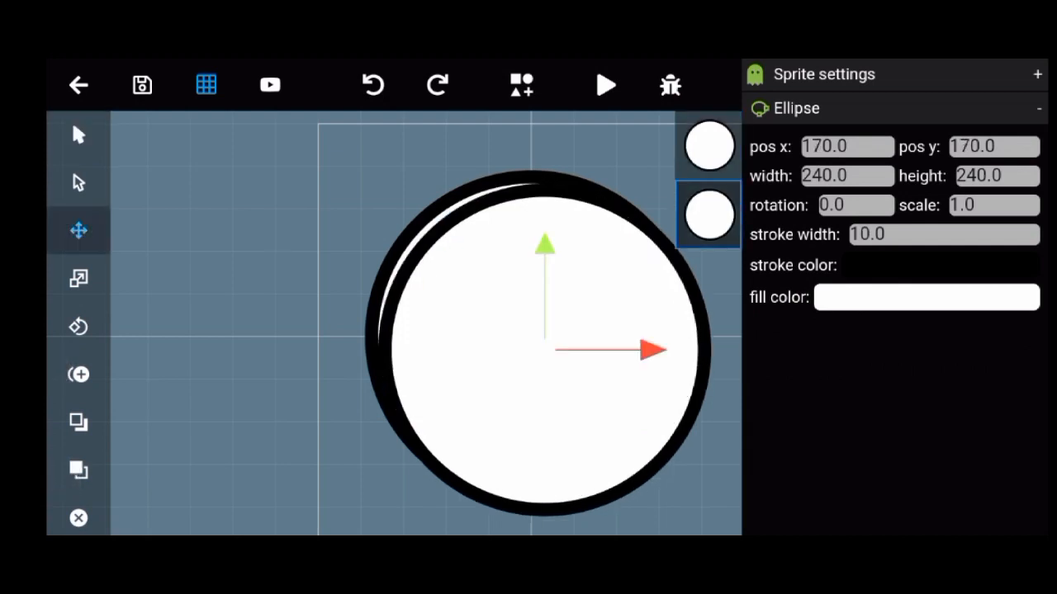
click(845, 175)
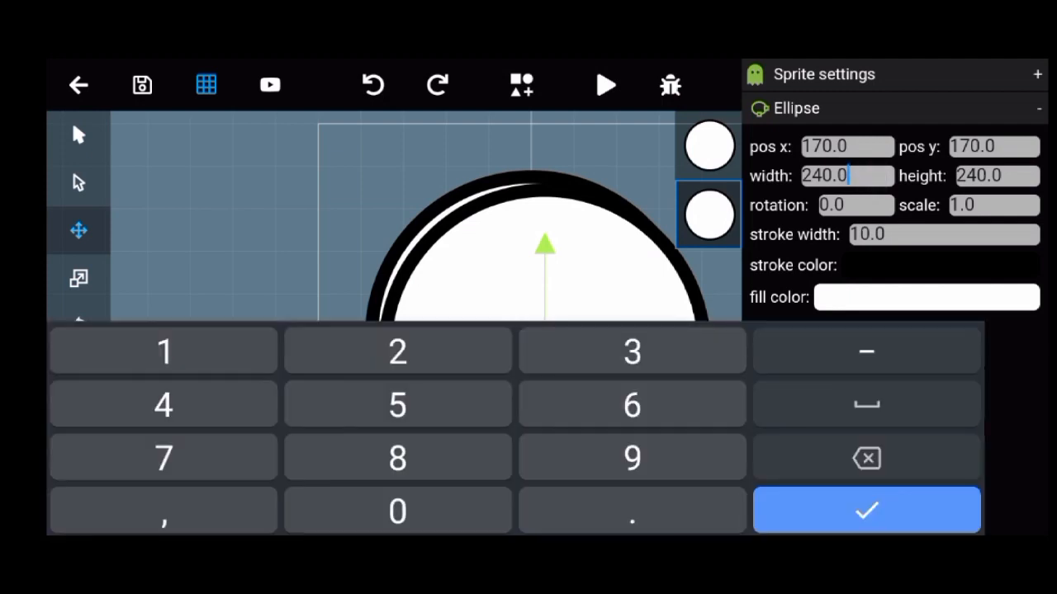
click(865, 508)
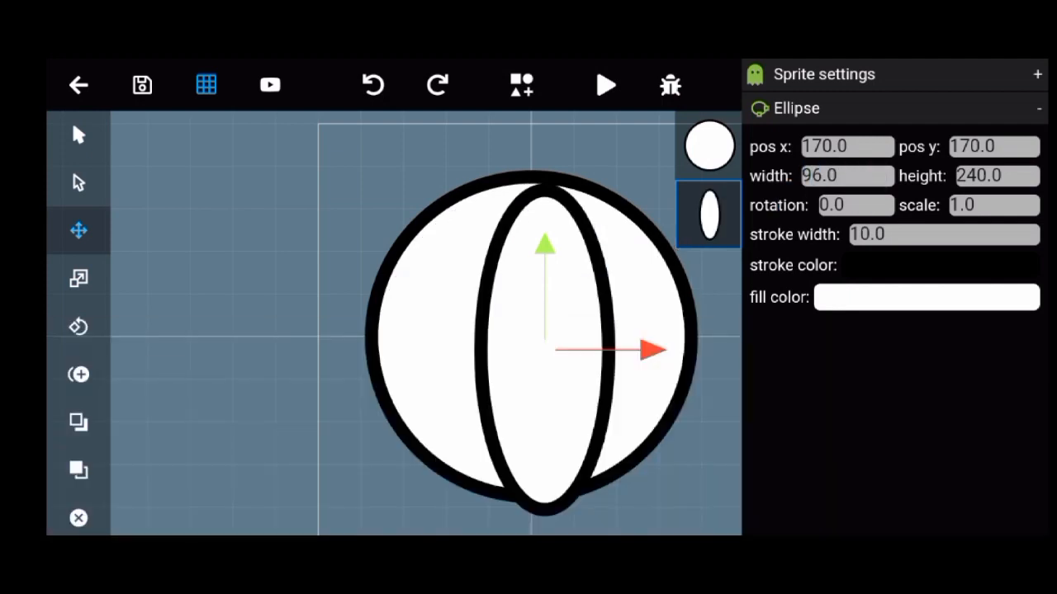
click(994, 175)
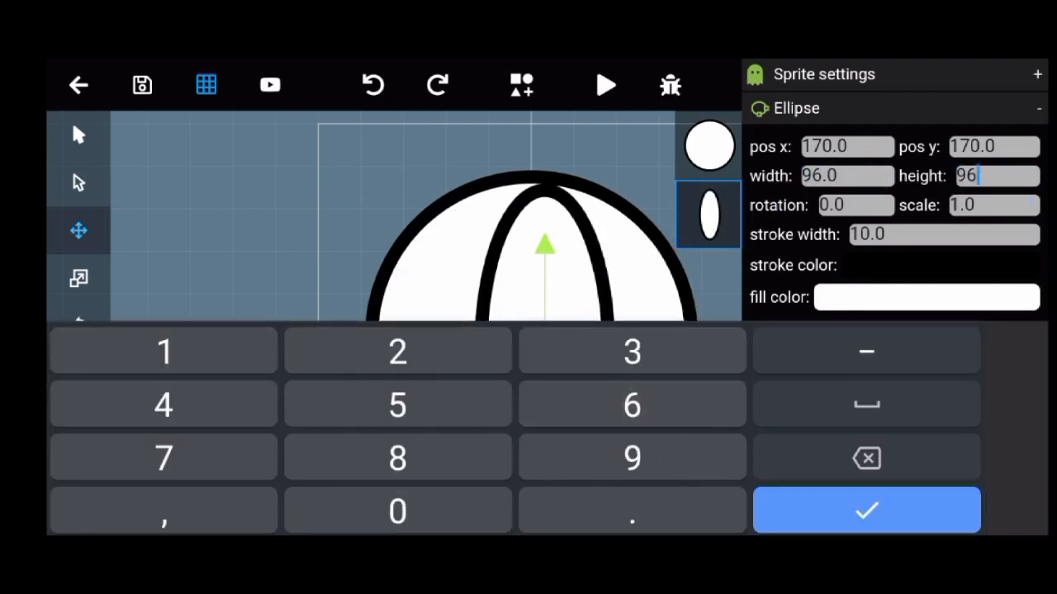
click(865, 508)
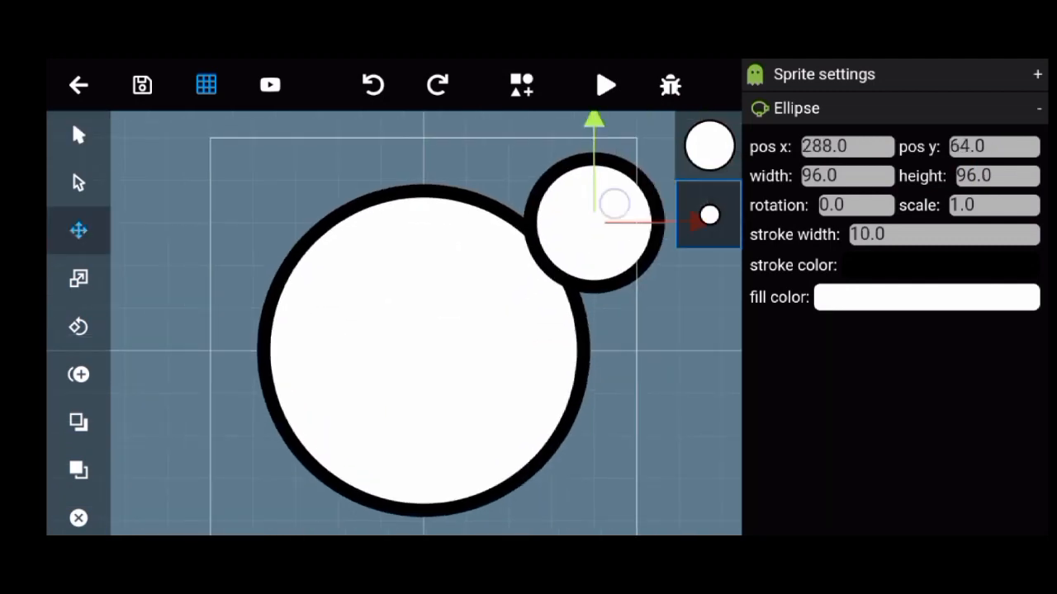
Place the two small circles at the big circle's upper-right and lower-right edge.
drag(603, 202, 544, 264)
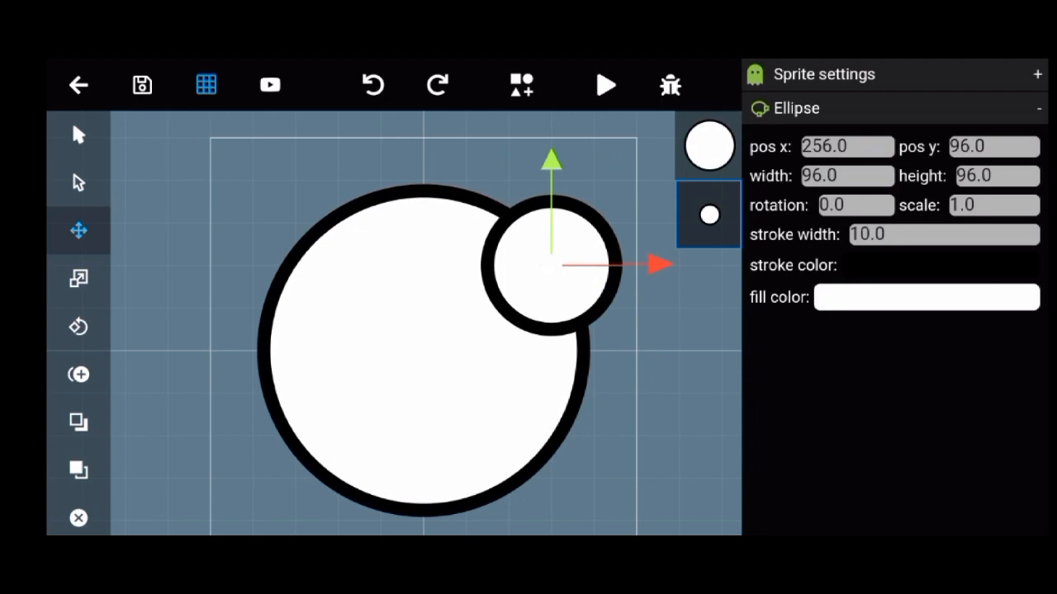
drag(545, 264, 545, 429)
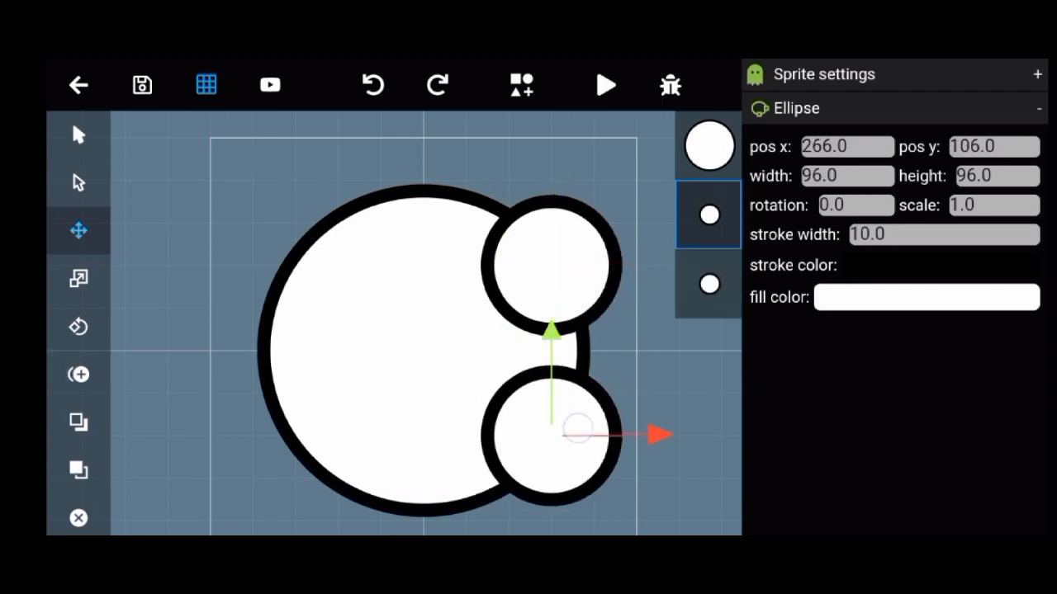
click(708, 145)
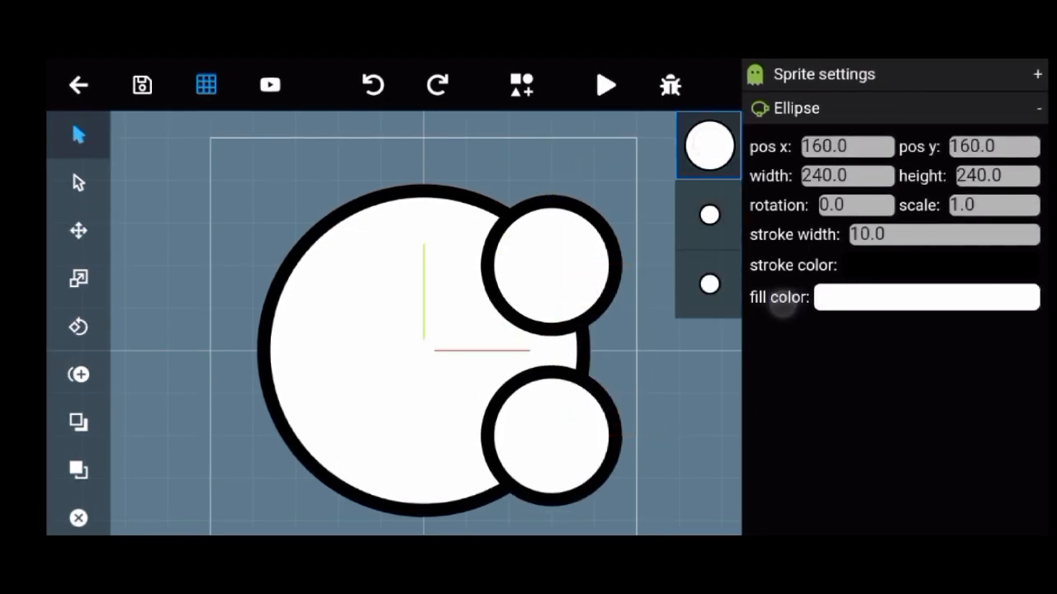
Give the big circle and top small circle a peach skin-tone fill from the 'more' palette.
click(924, 297)
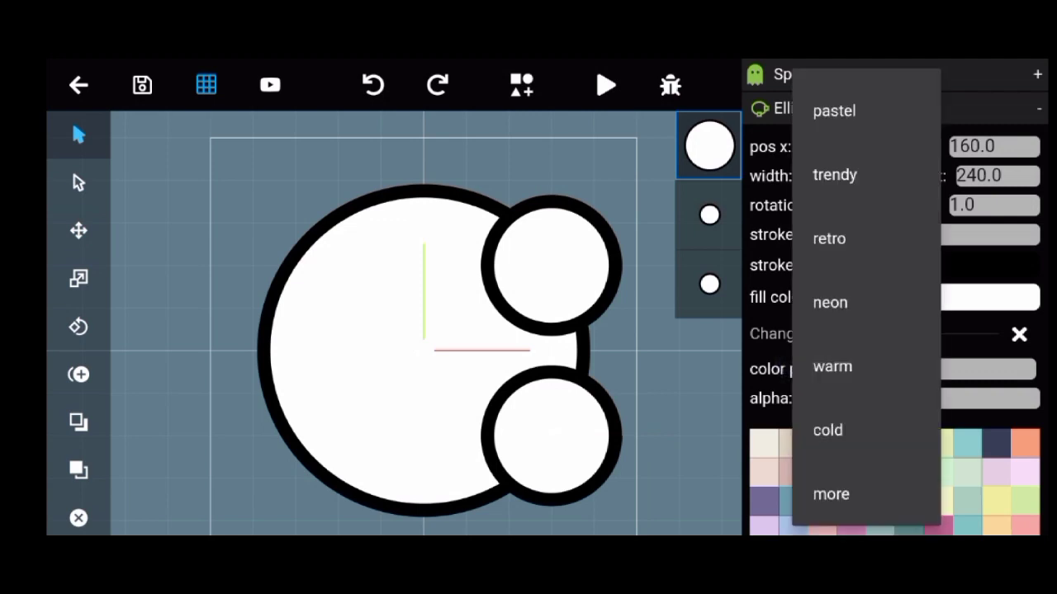
click(831, 493)
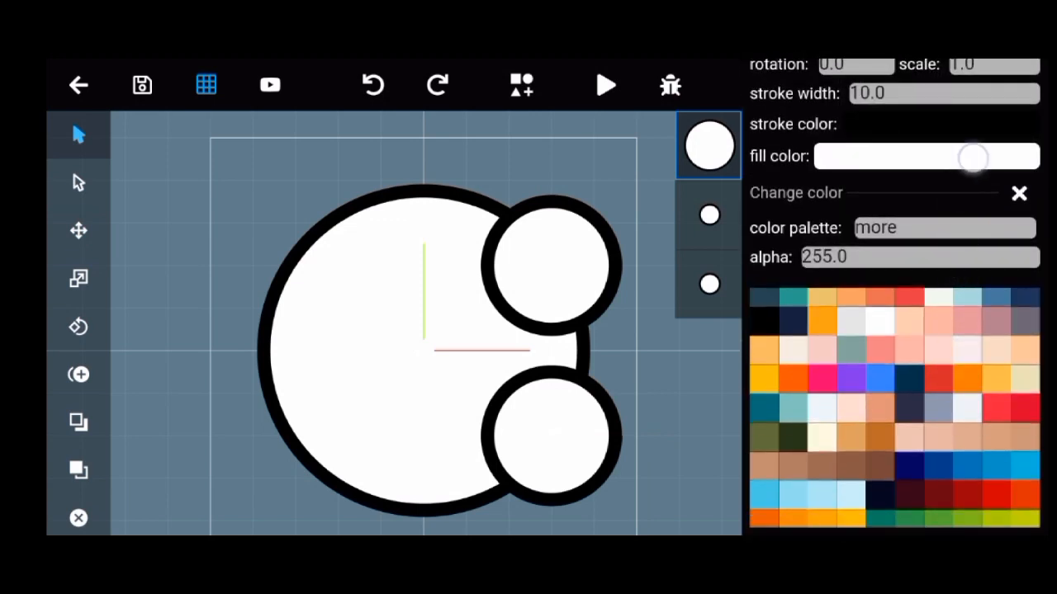
scroll(down, 3)
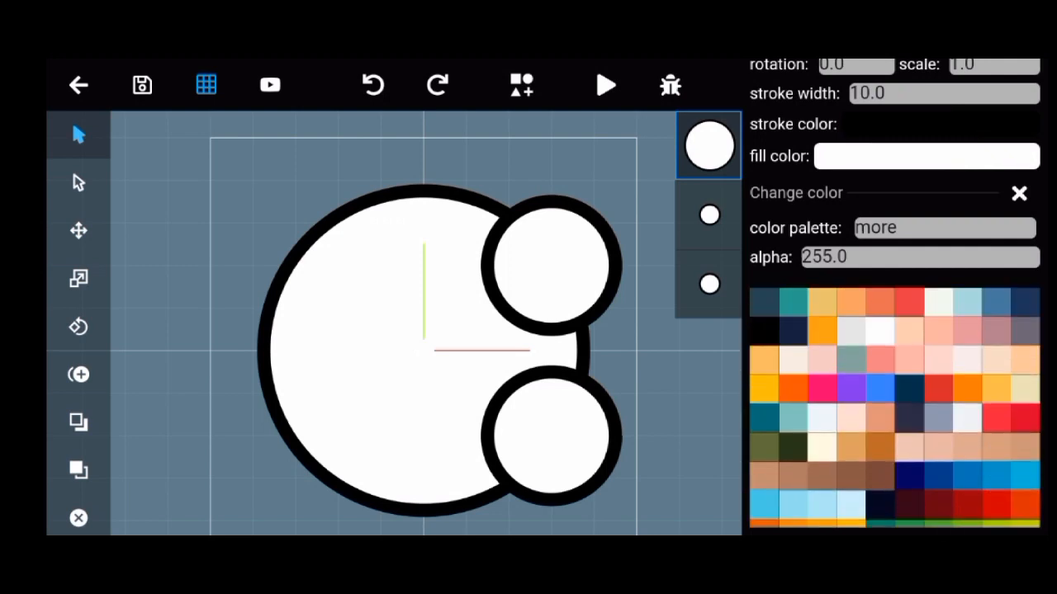
click(1024, 388)
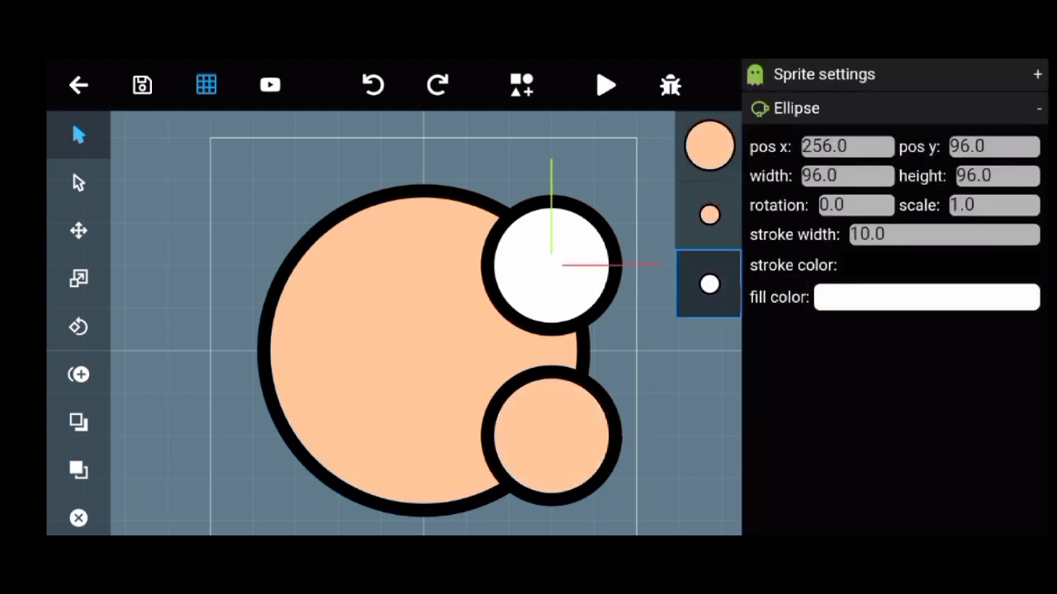
click(925, 297)
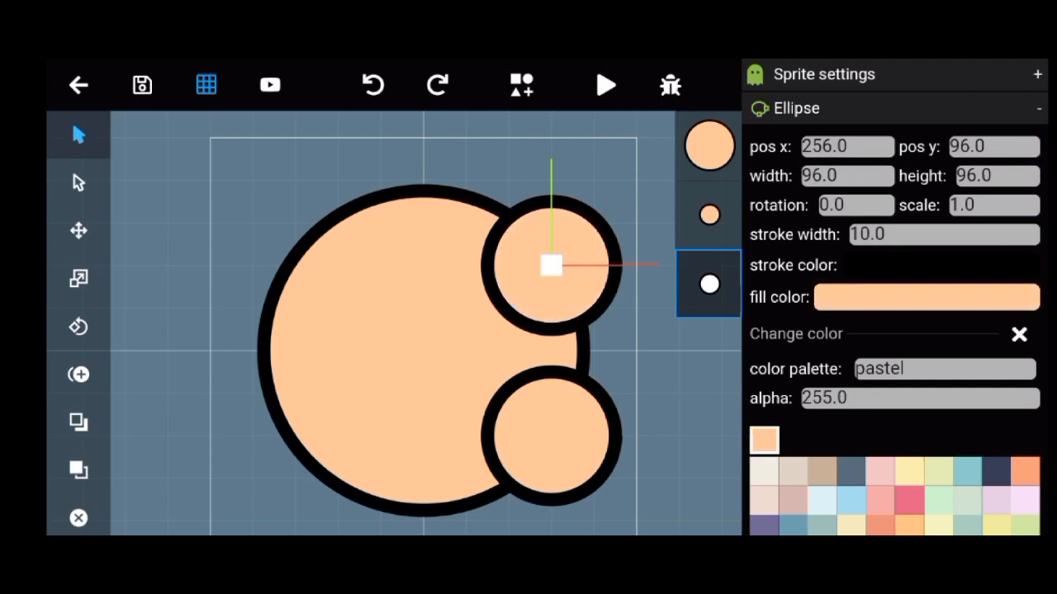